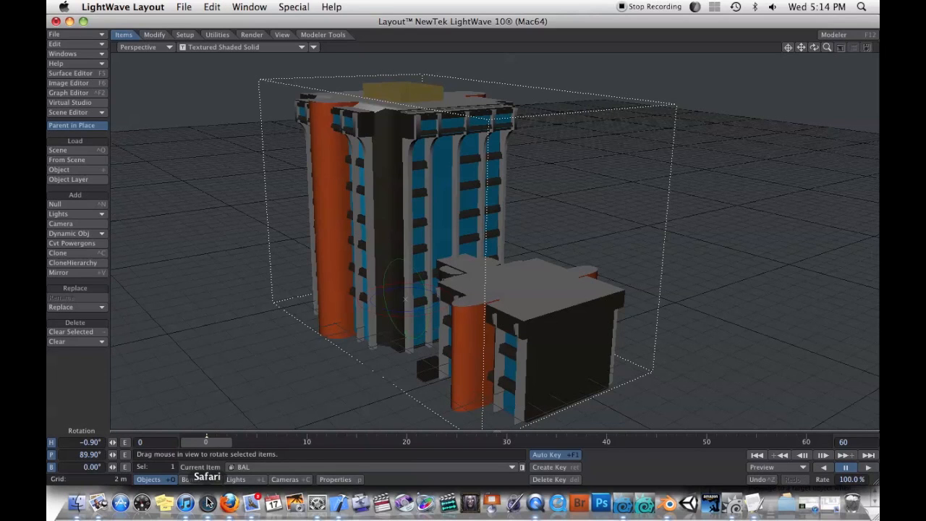
Turn the building's heading to about -2.3° and drag the Preferences window aside.
left_click(209, 503)
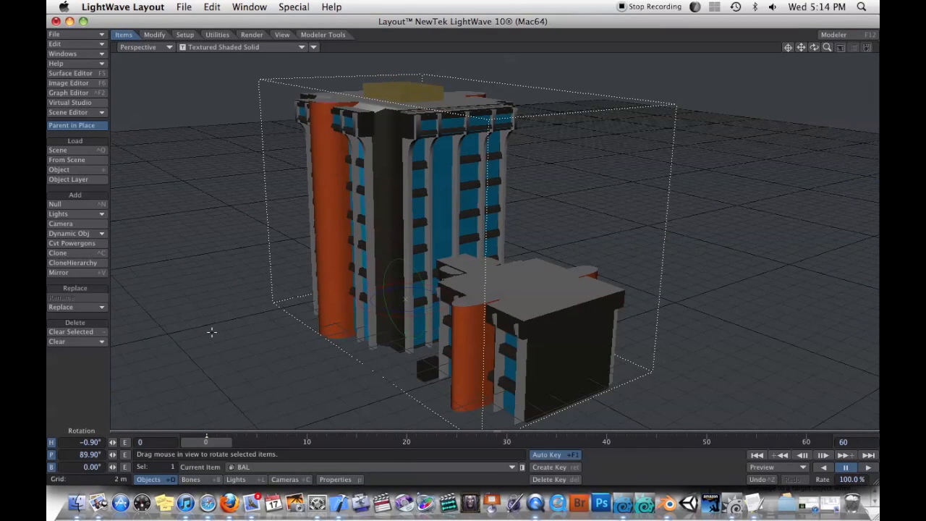
mouse_move(243, 259)
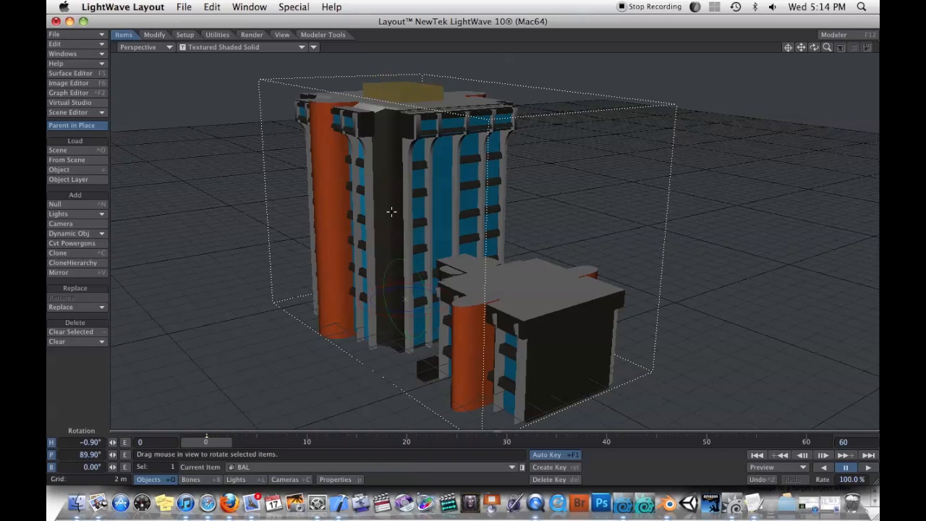
mouse_move(386, 207)
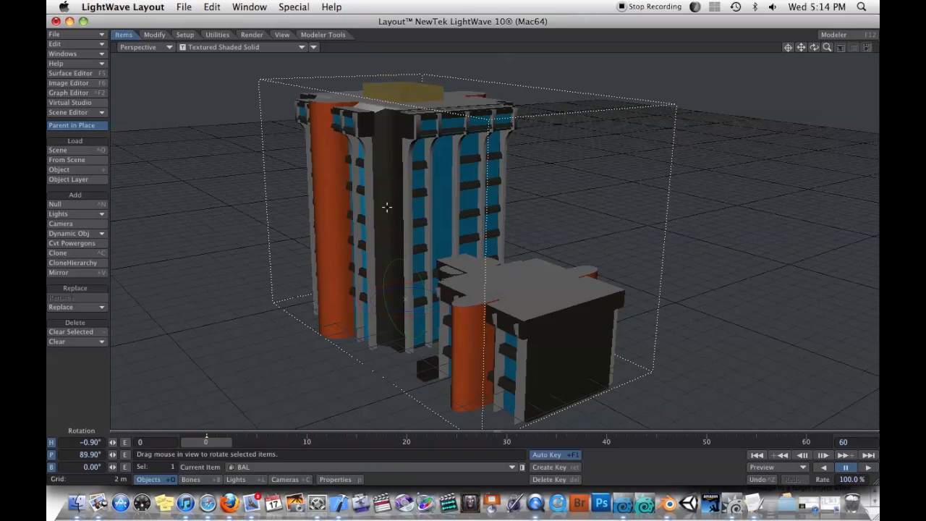
mouse_move(540, 209)
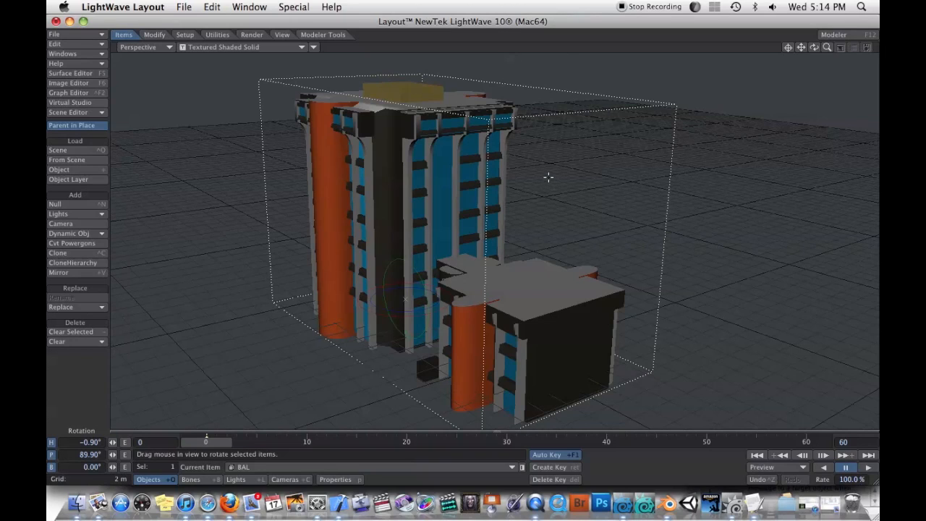
mouse_move(545, 220)
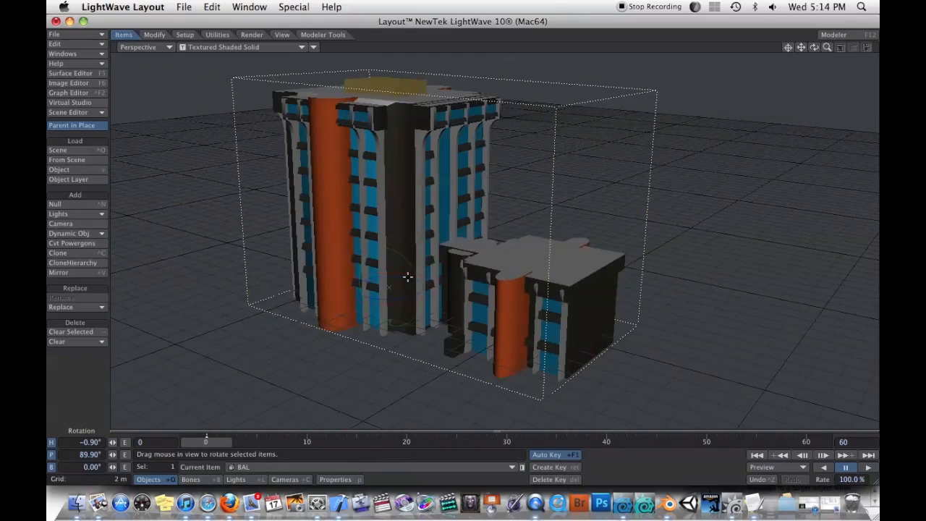
left_click_drag(408, 277, 600, 225)
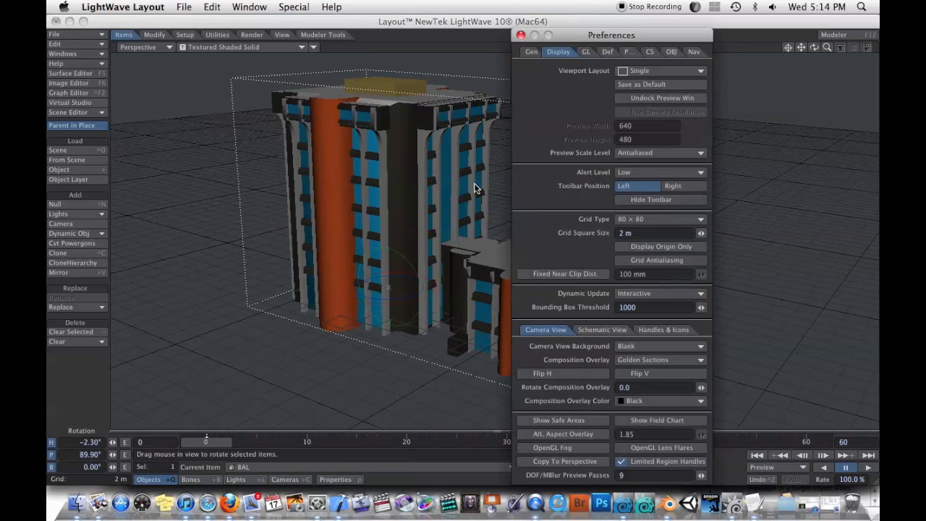
left_click_drag(611, 35, 433, 20)
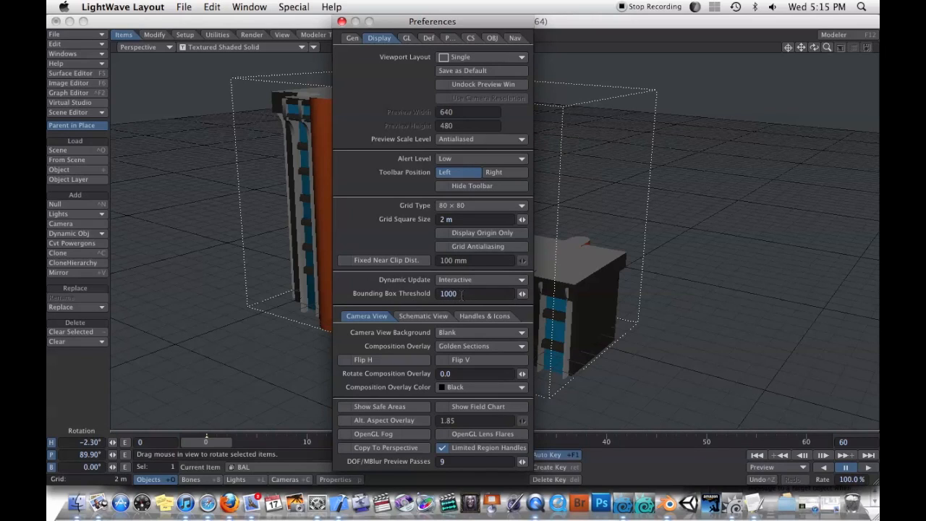
mouse_move(623, 264)
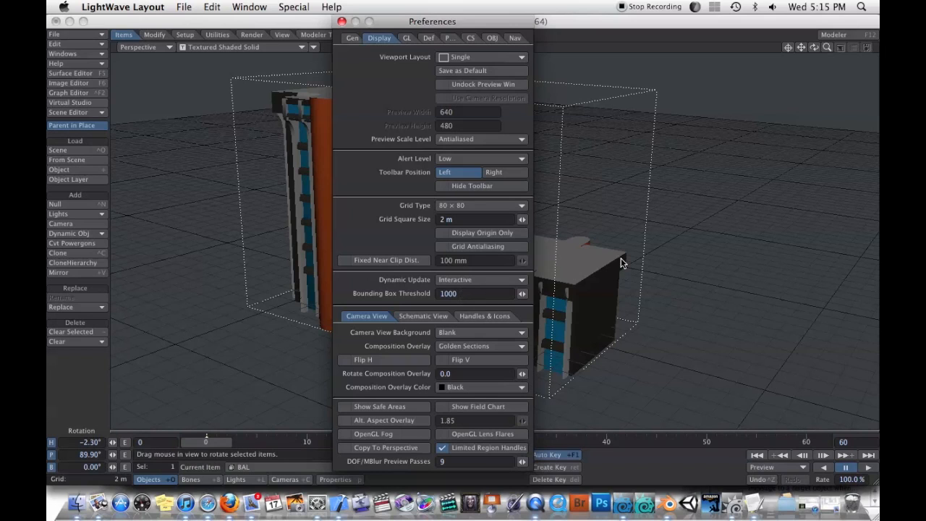
mouse_move(695, 281)
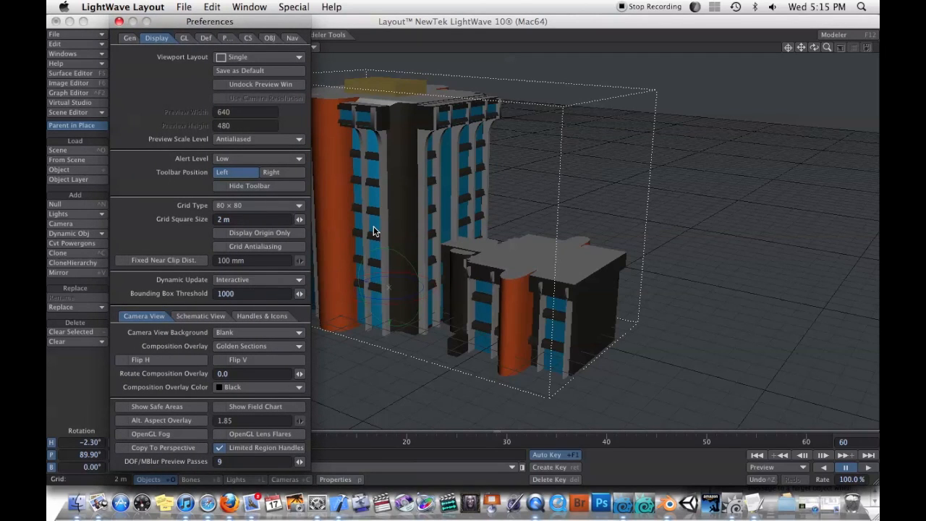
mouse_move(414, 288)
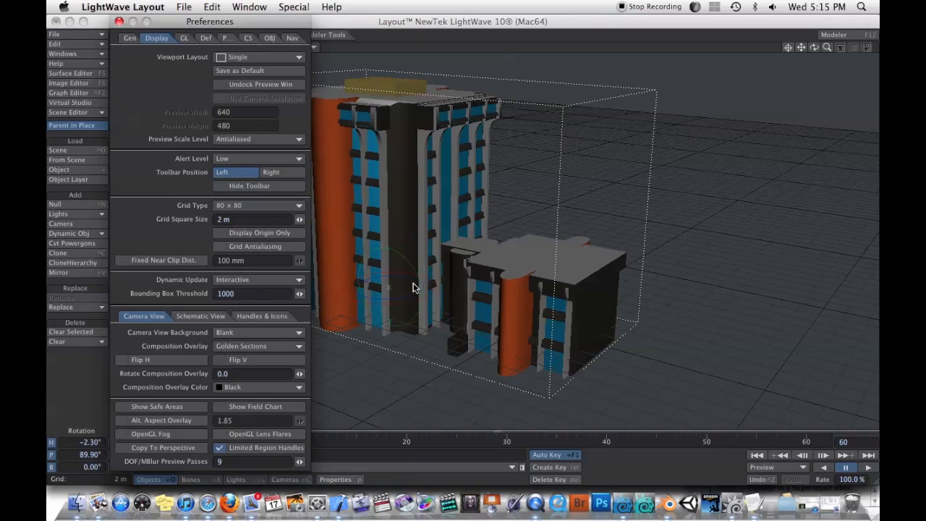
mouse_move(241, 306)
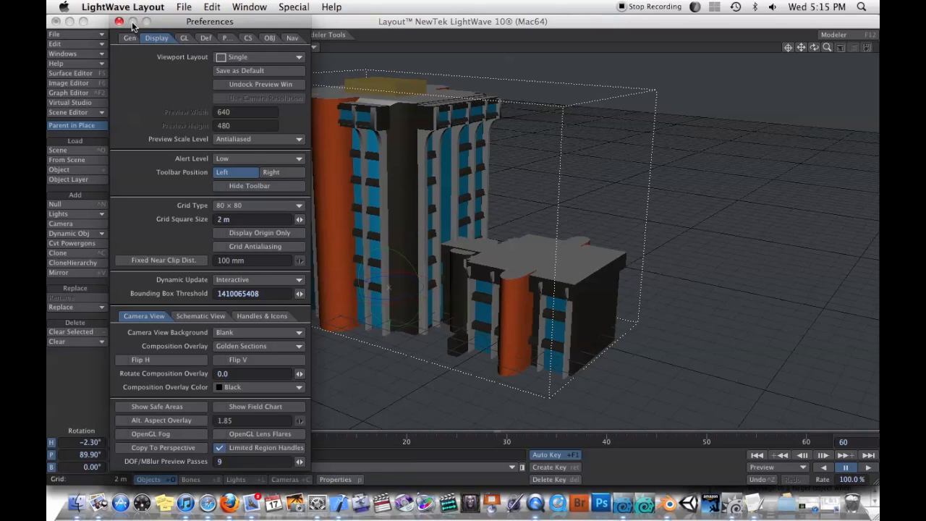
left_click(110, 24)
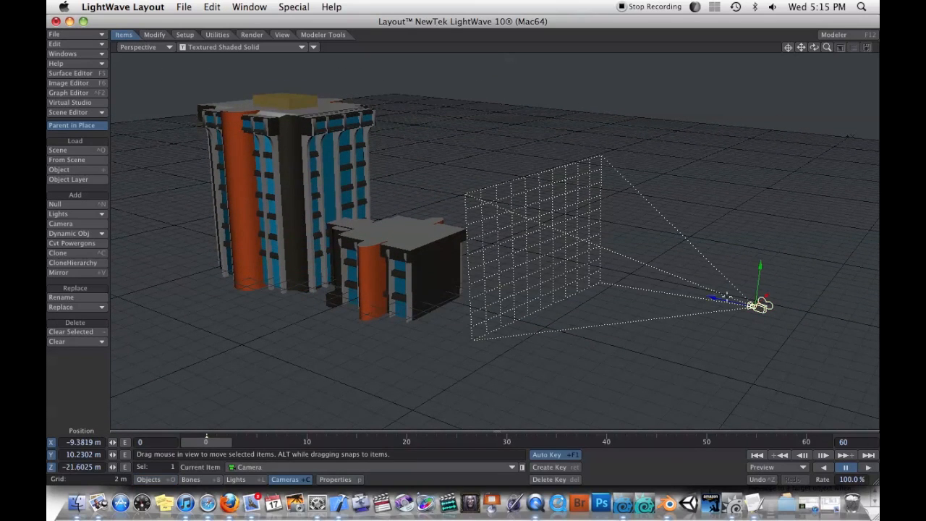
Drag the camera slightly to a new position near the building.
left_click_drag(757, 304, 735, 296)
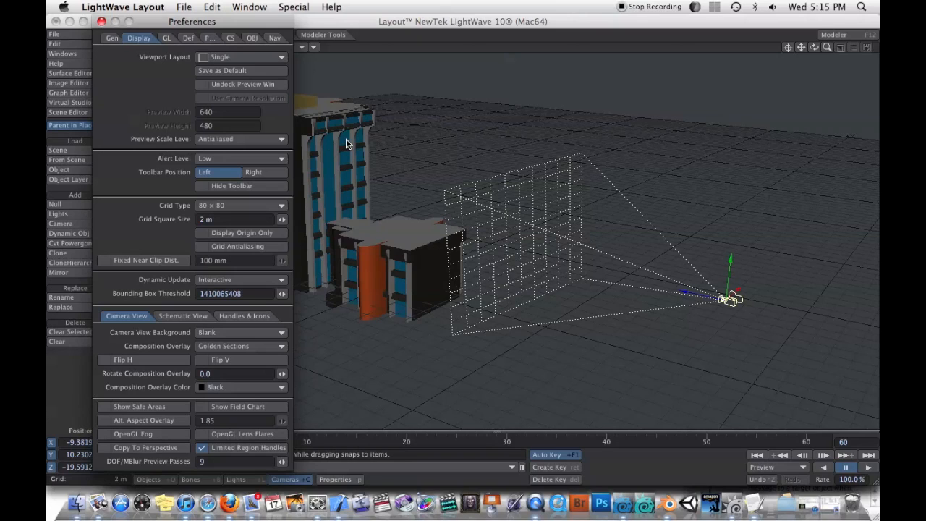
mouse_move(427, 179)
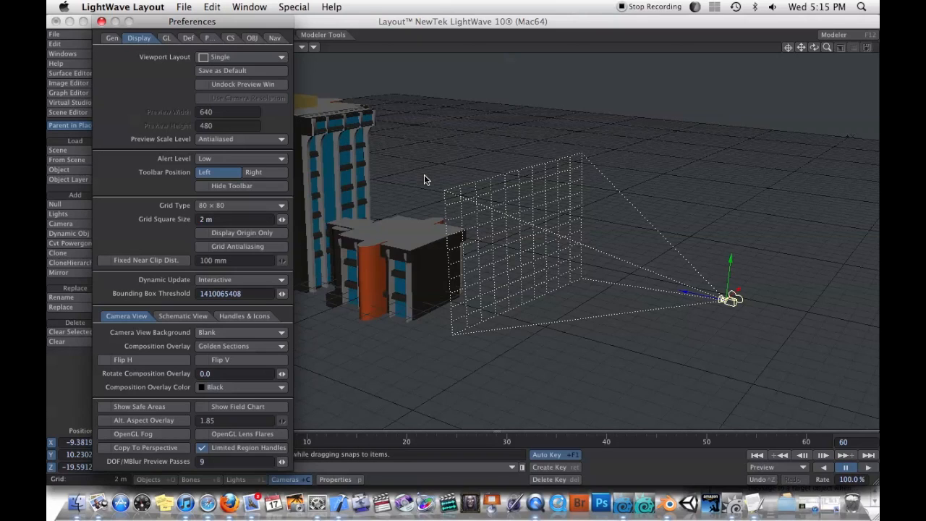
mouse_move(449, 187)
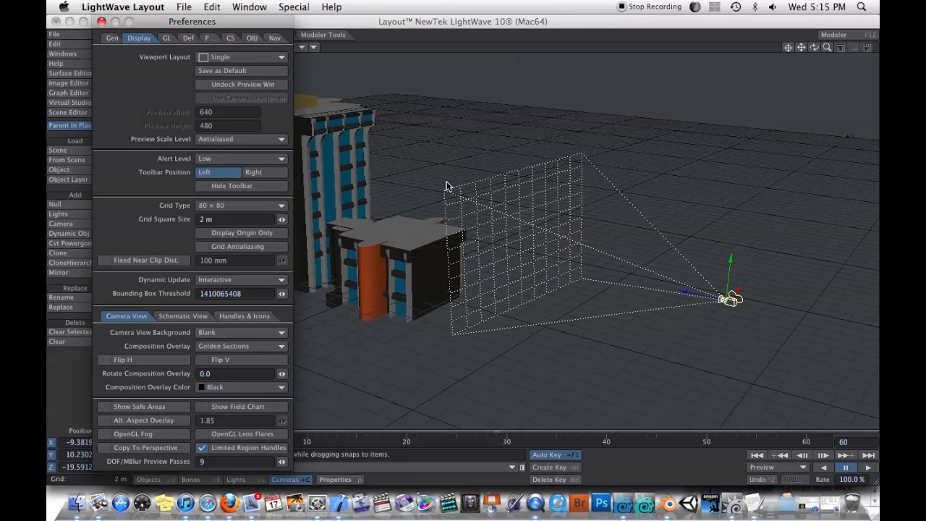
mouse_move(457, 223)
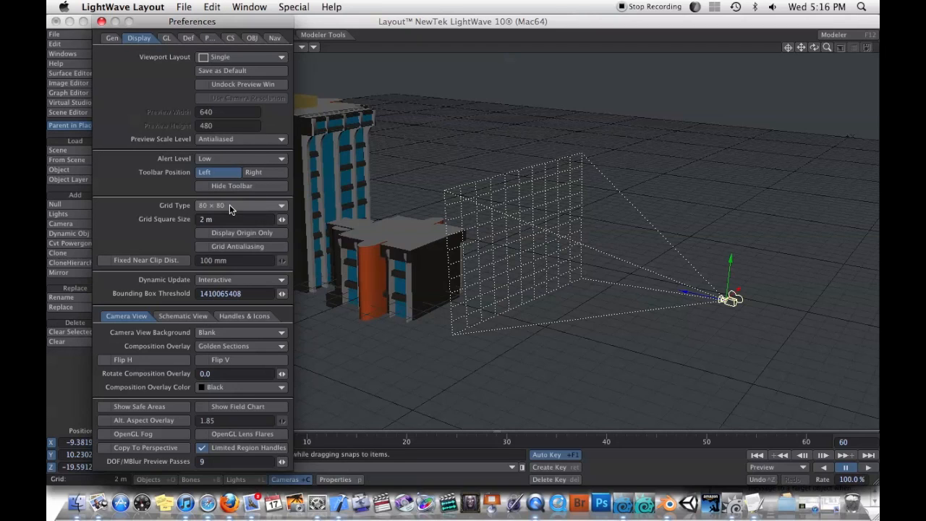
mouse_move(219, 213)
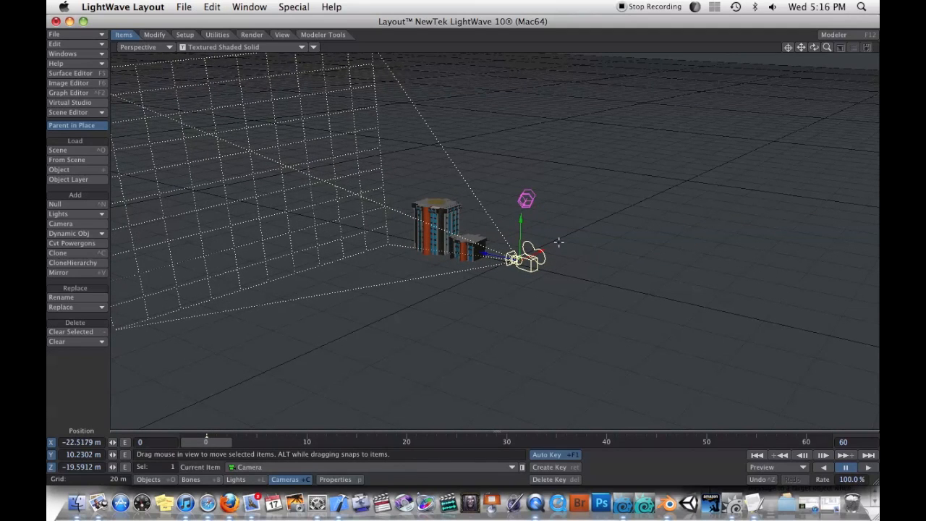
View the building through the camera up close, then move Preferences aside and close it.
left_click(145, 47)
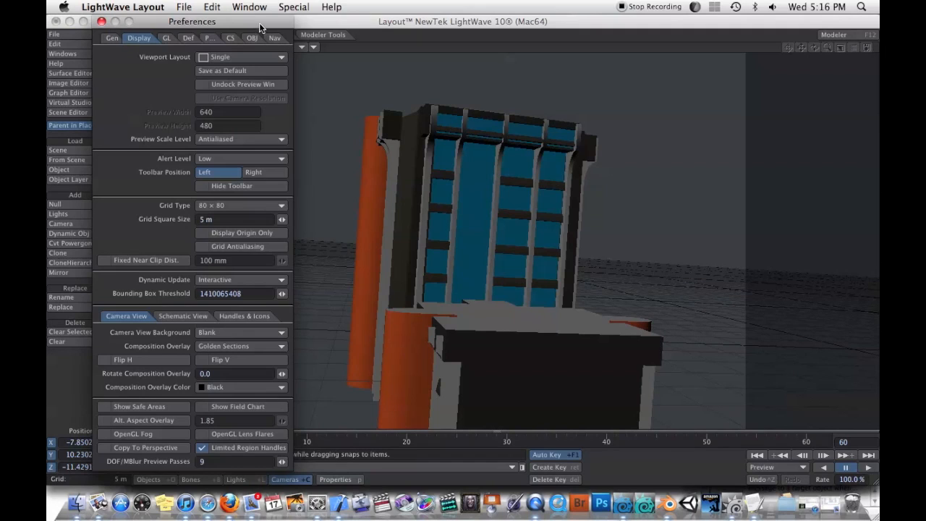
left_click_drag(191, 21, 267, 21)
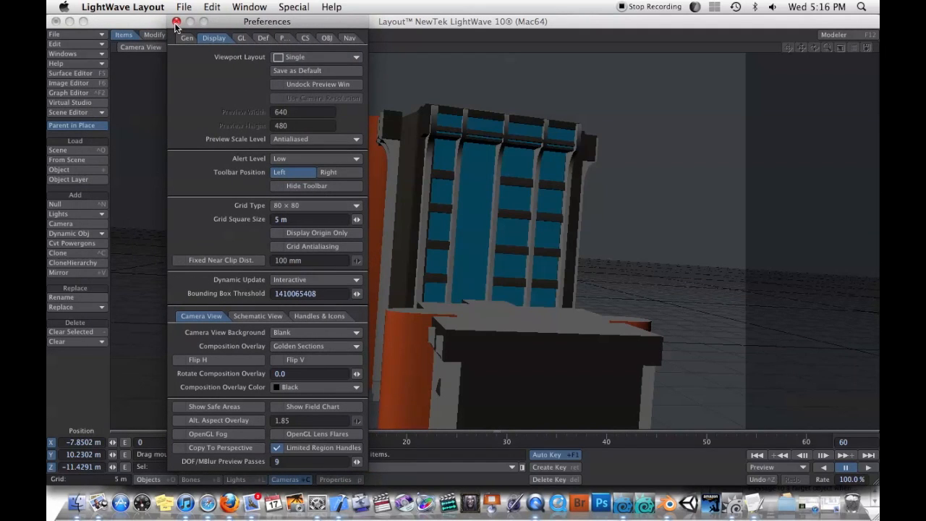
left_click(175, 24)
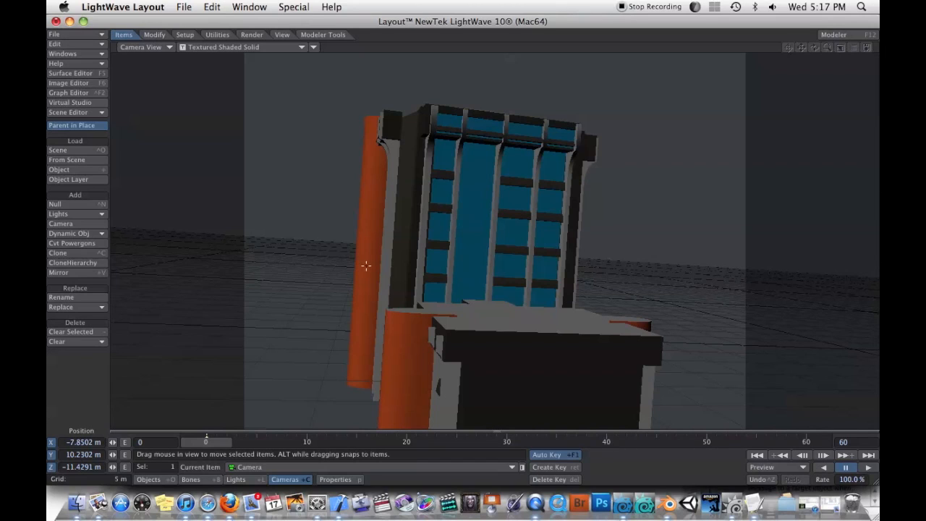
mouse_move(508, 281)
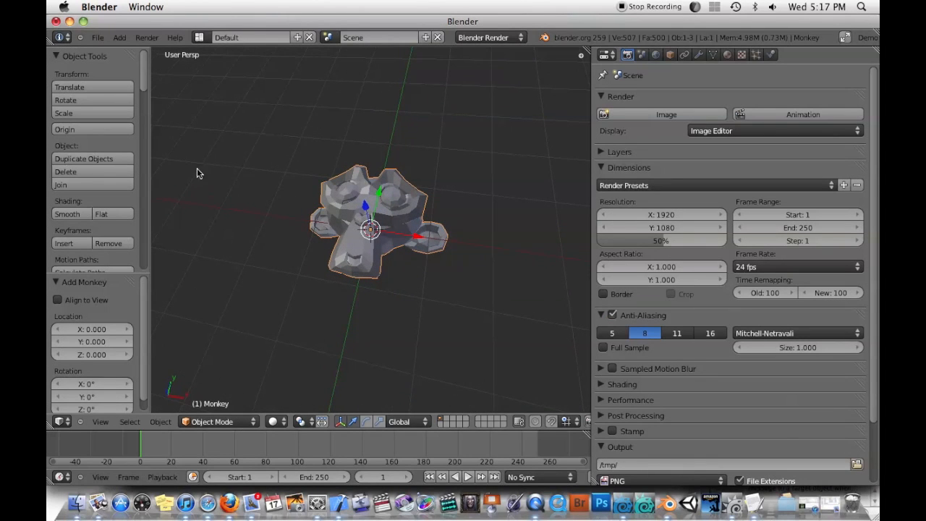
mouse_move(207, 162)
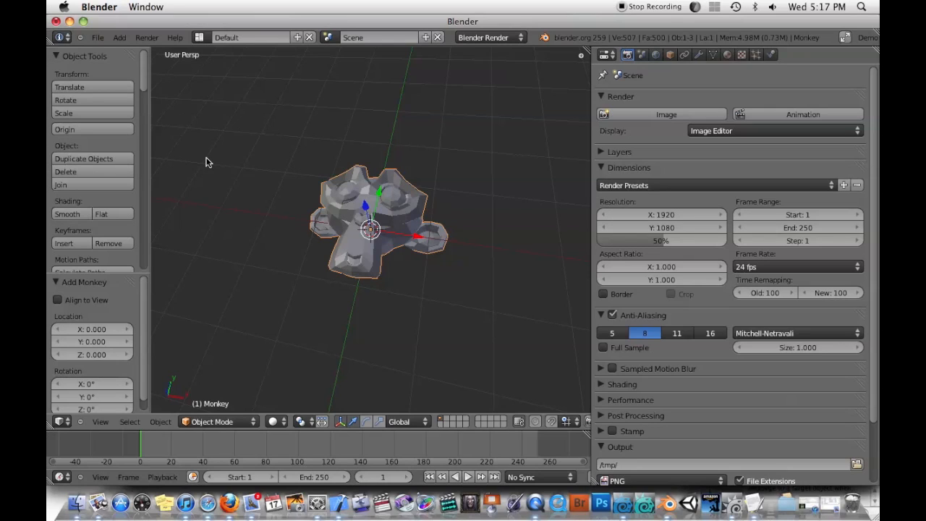
mouse_move(226, 183)
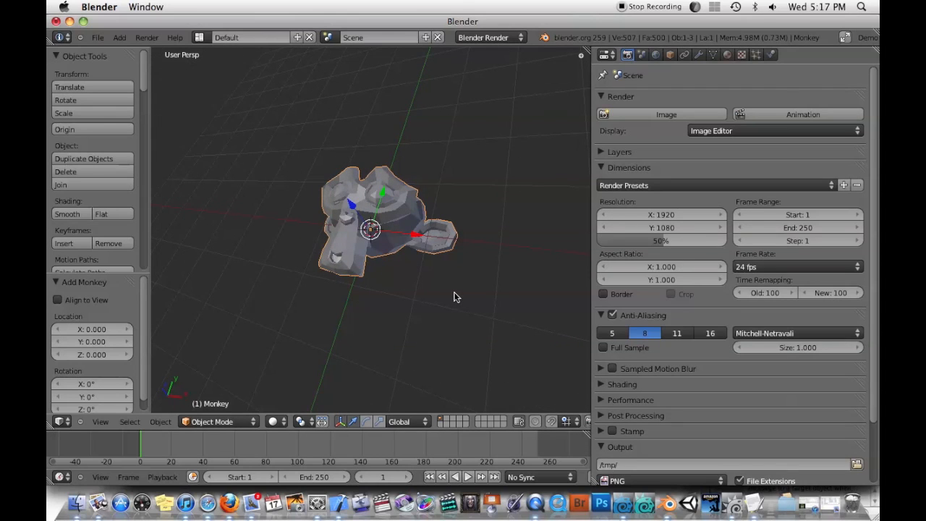
Switch the monkey to numpad front view and bring up User Preferences.
key("KP_1")
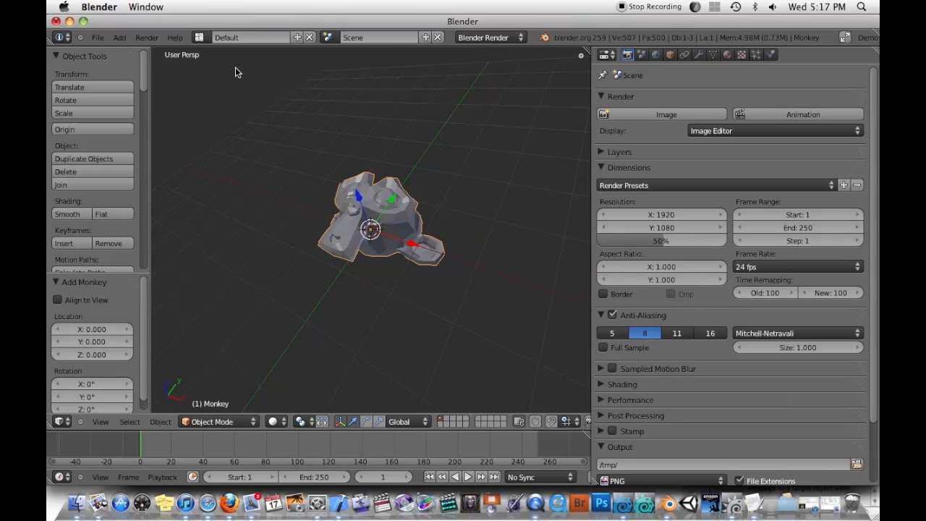
left_click(104, 37)
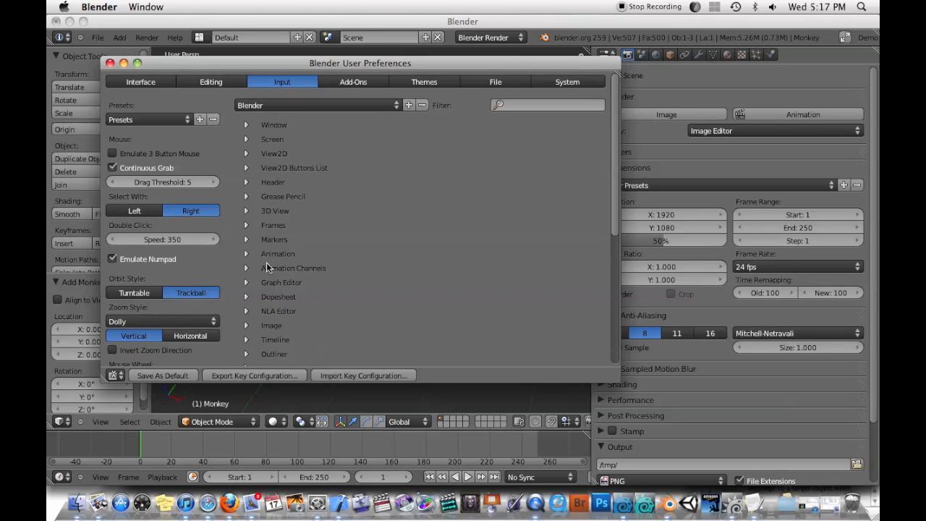
mouse_move(254, 259)
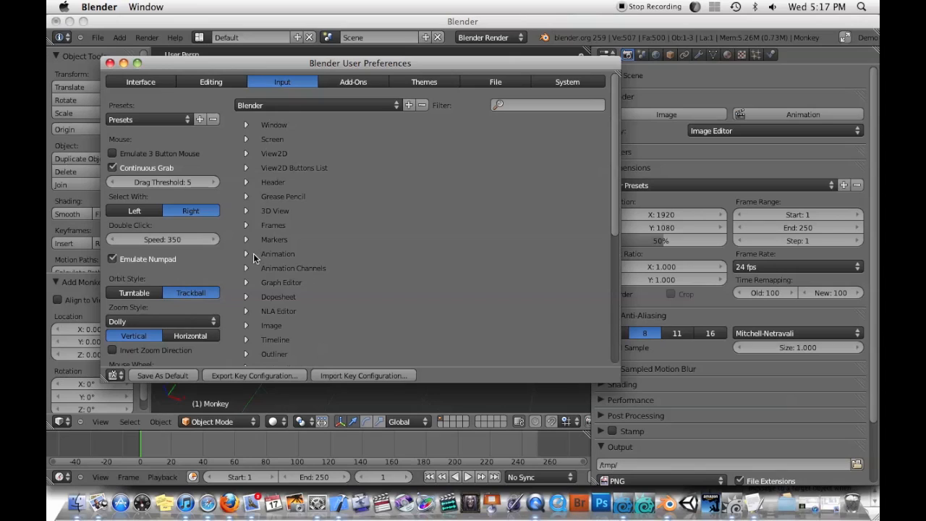
mouse_move(255, 267)
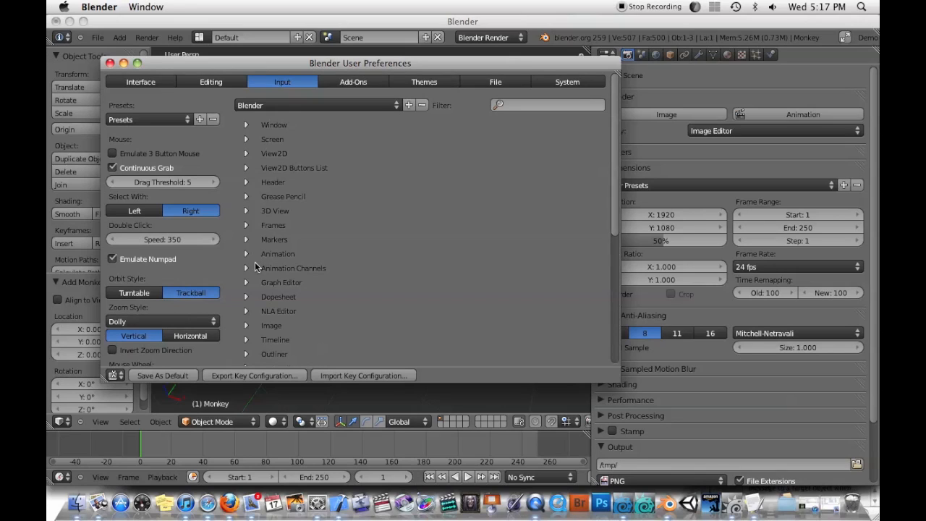
mouse_move(430, 307)
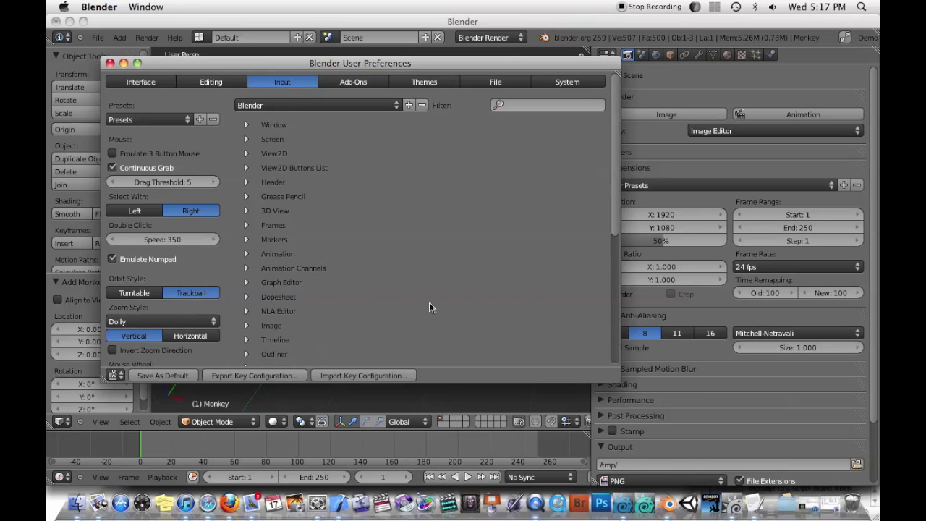
mouse_move(269, 282)
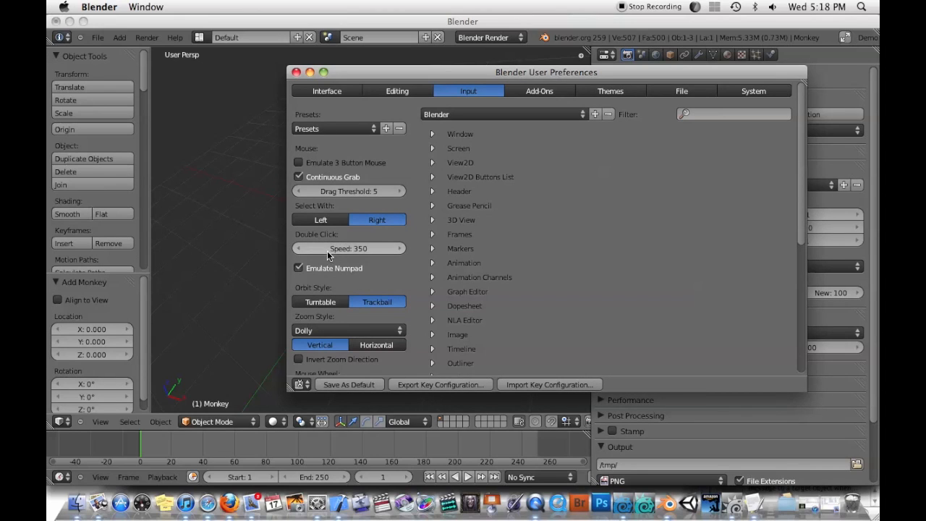
Uncheck Emulate Numpad under Input preferences and close User Preferences.
left_click(299, 162)
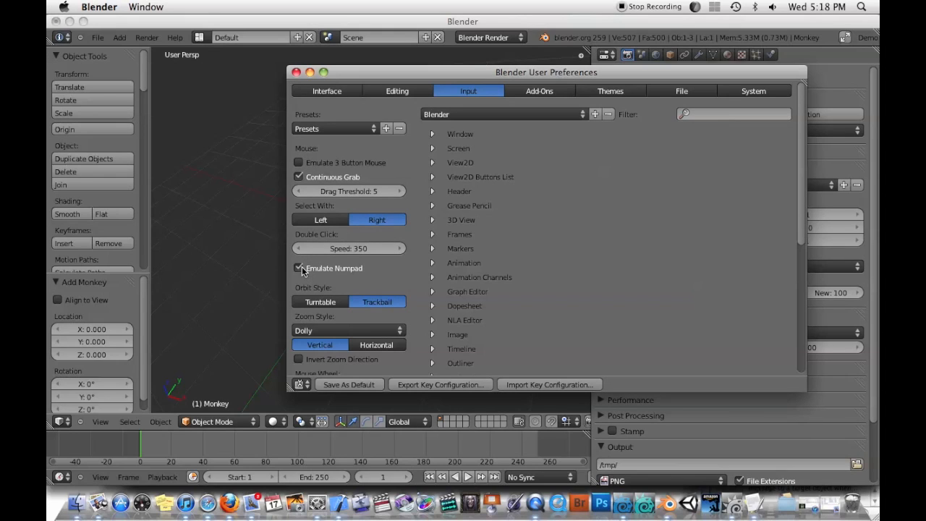
left_click(299, 268)
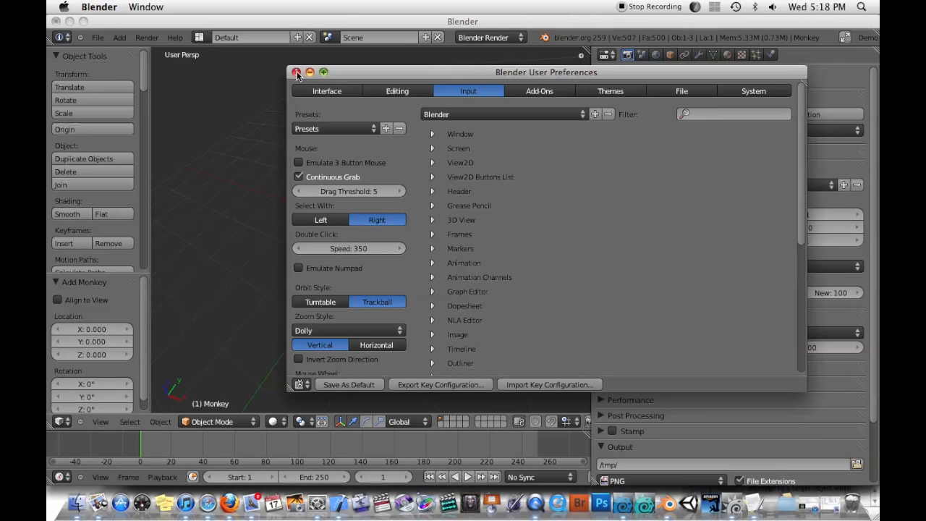
left_click(291, 71)
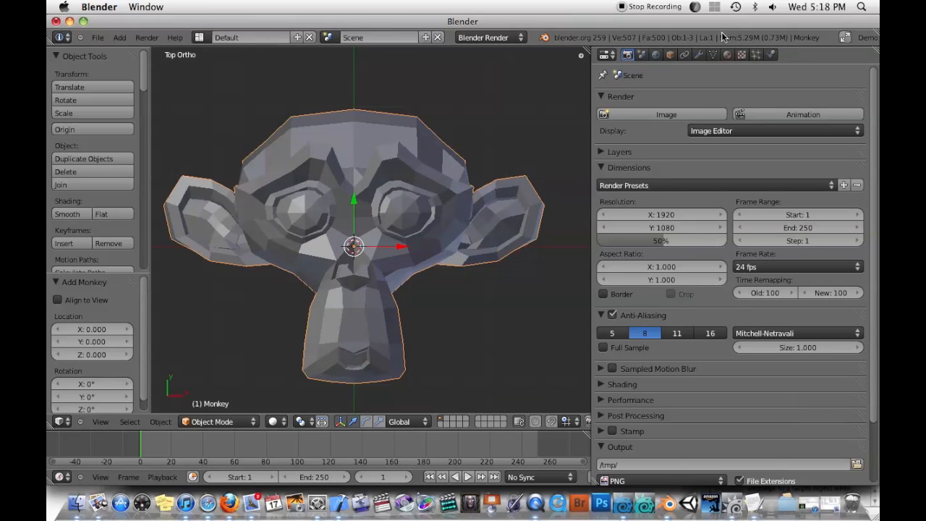
Add a Basis shape key and Key 1 under the Monkey's Object Data shape keys.
left_click(737, 54)
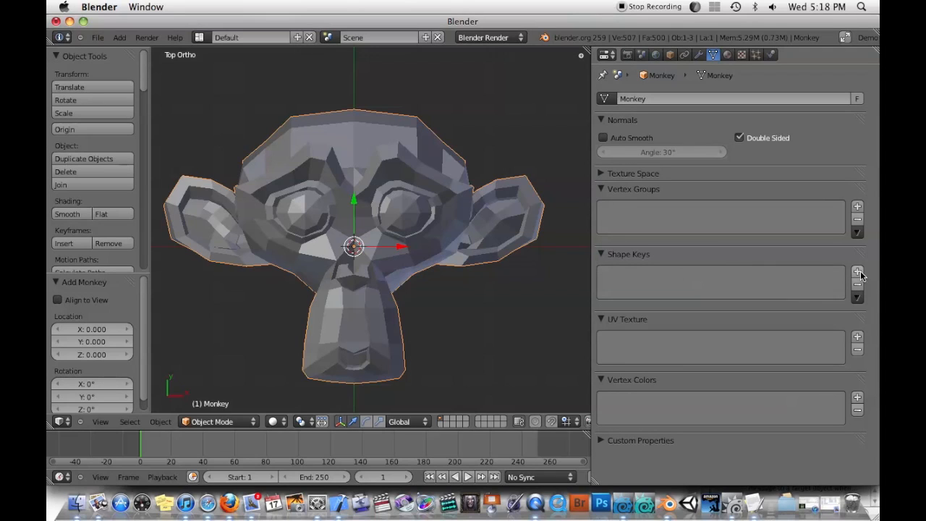
left_click(856, 271)
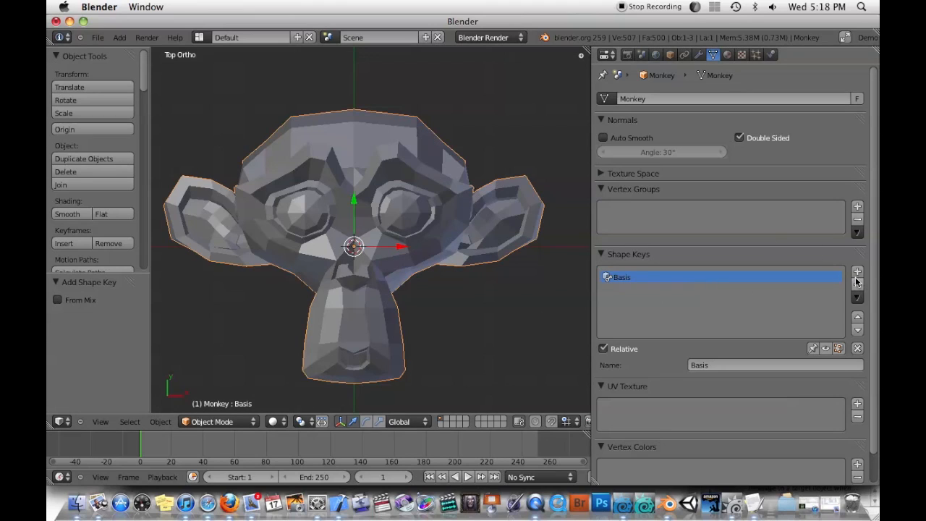
left_click(857, 272)
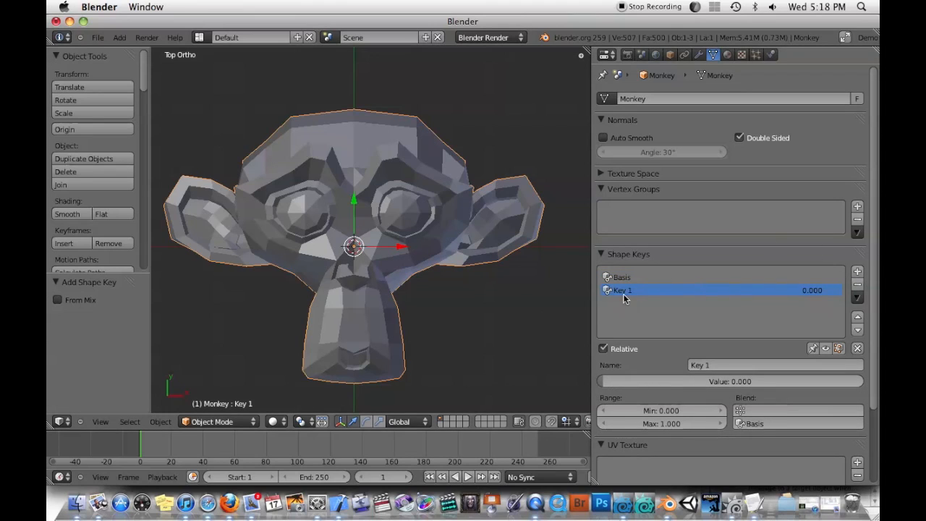
mouse_move(348, 283)
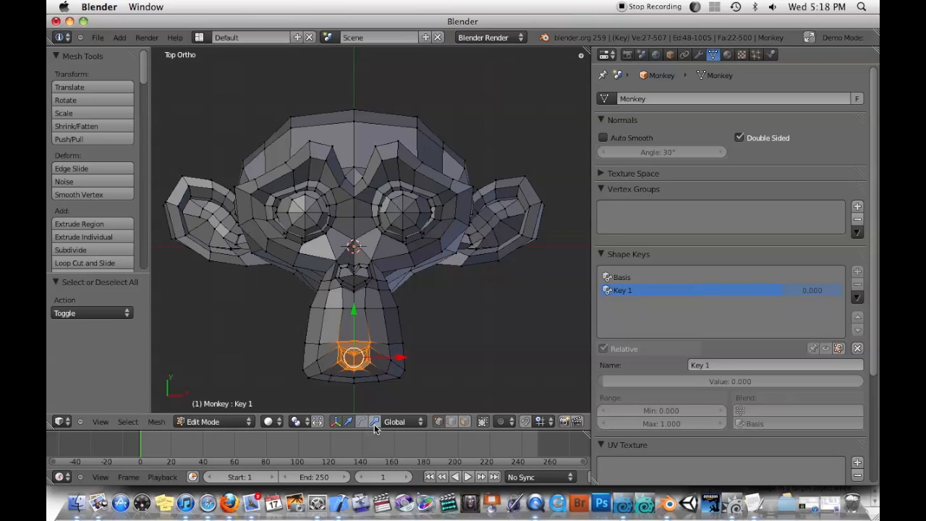
Enlarge the monkey's mouth area in Key 1 and return to Object Mode.
left_click_drag(354, 354, 362, 337)
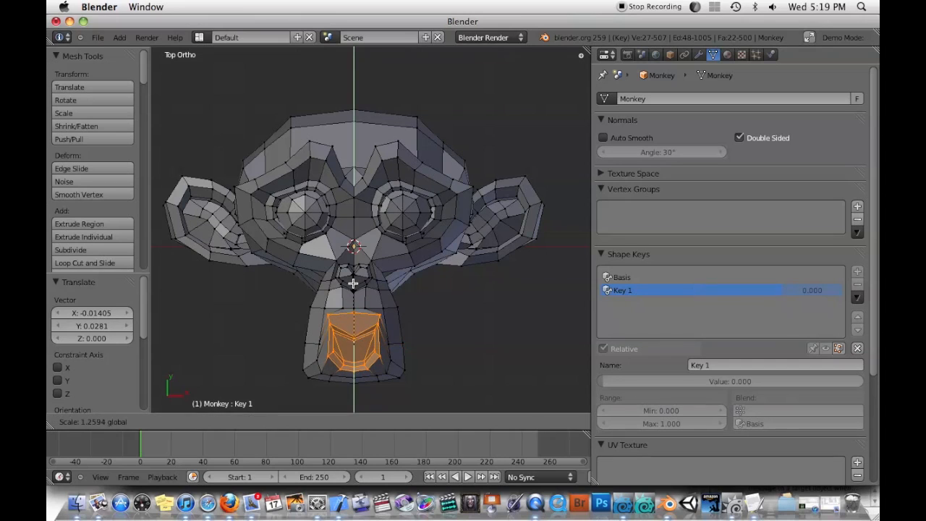
key("Tab")
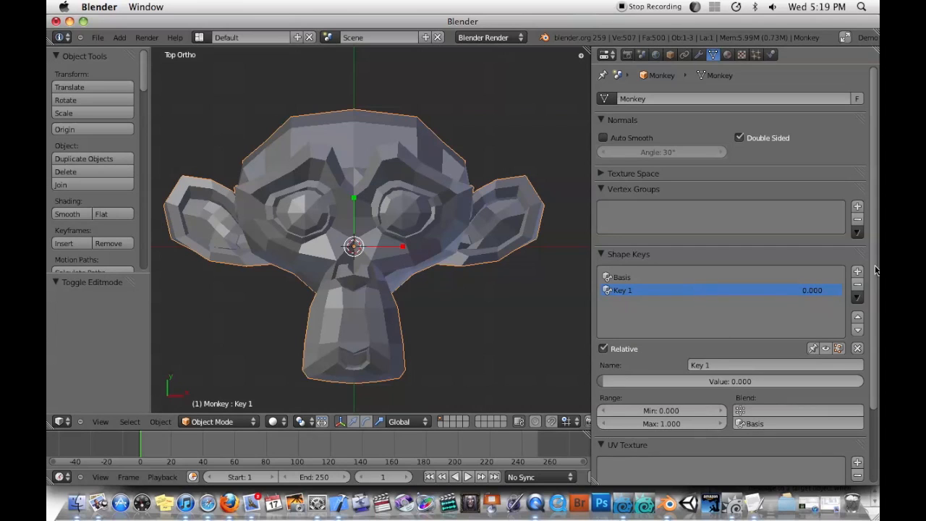
mouse_move(337, 358)
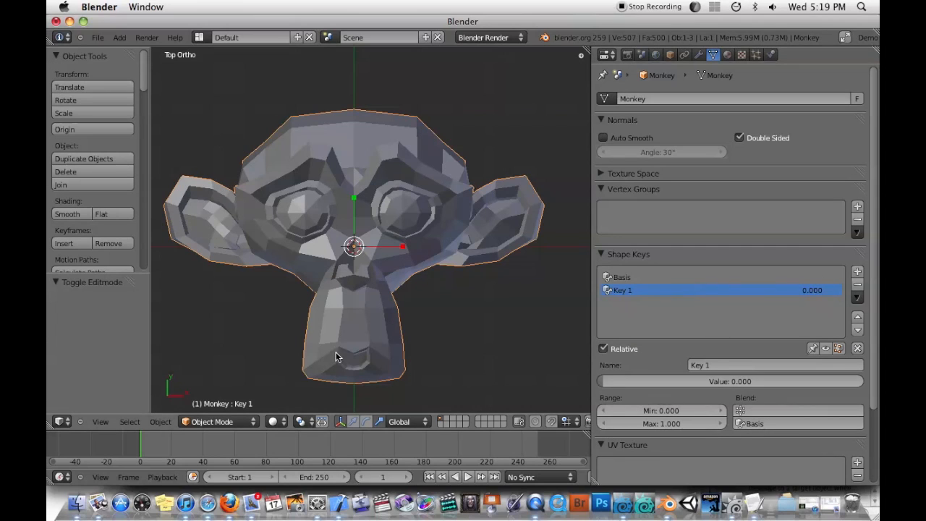
mouse_move(297, 346)
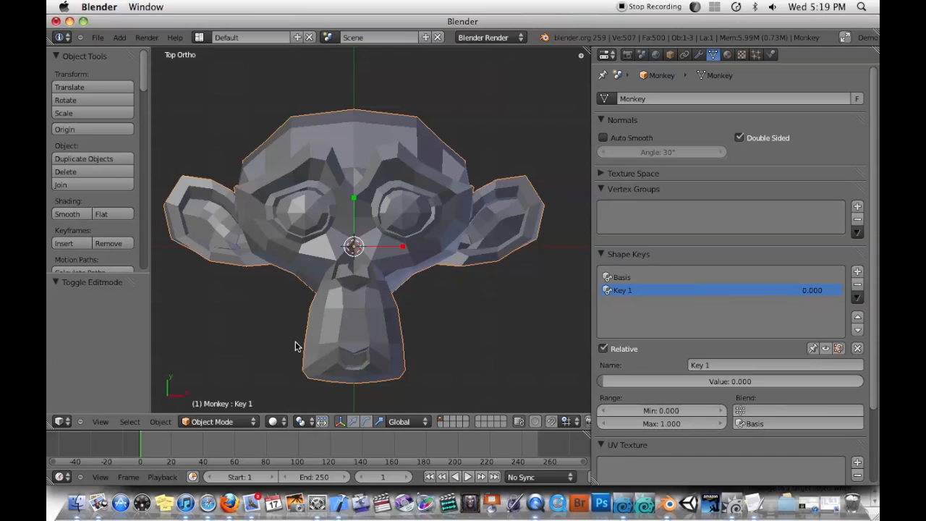
mouse_move(528, 386)
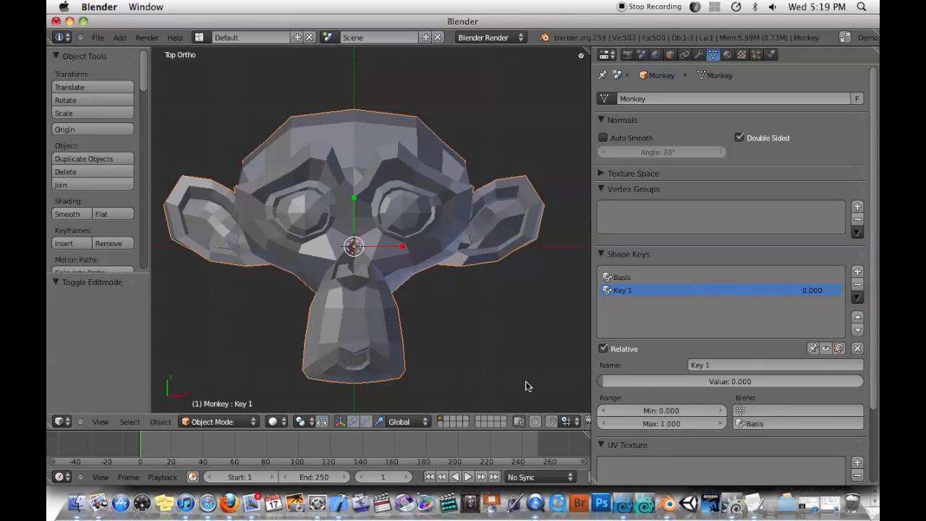
mouse_move(590, 373)
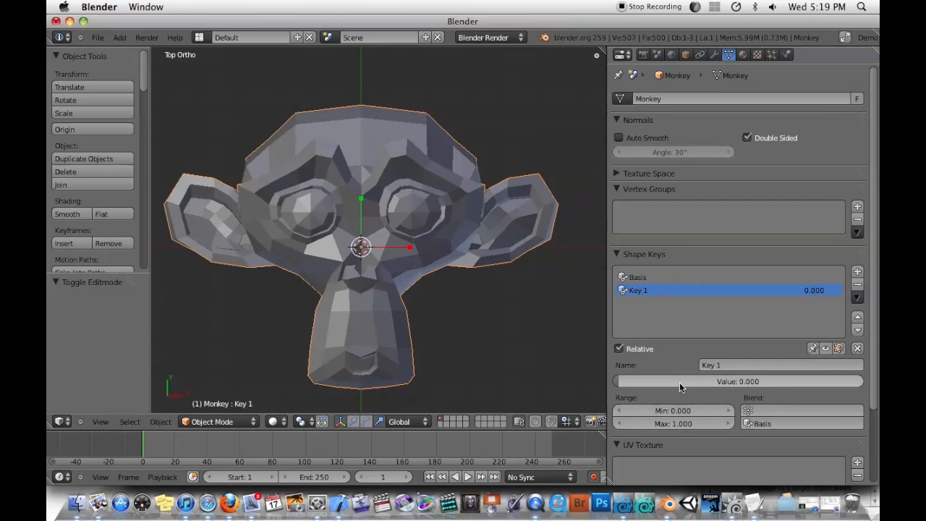
mouse_move(666, 380)
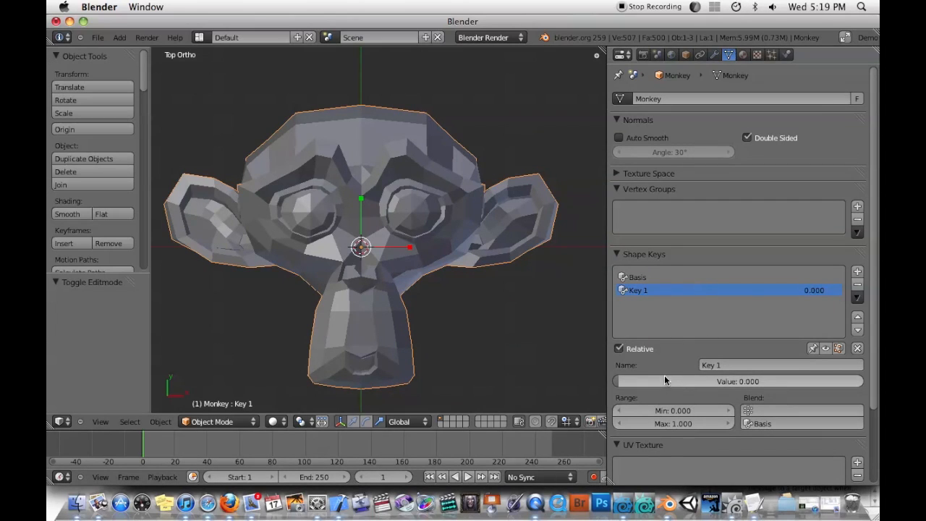
mouse_move(667, 382)
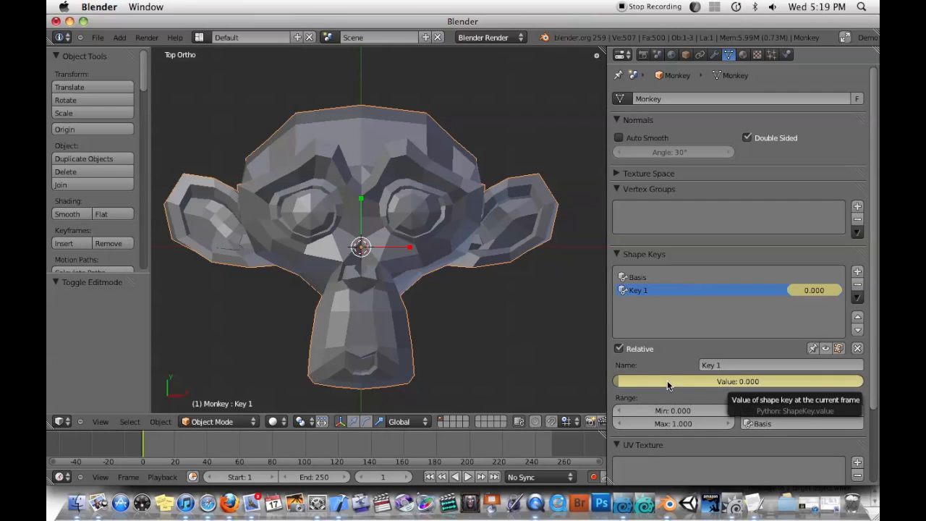
mouse_move(754, 334)
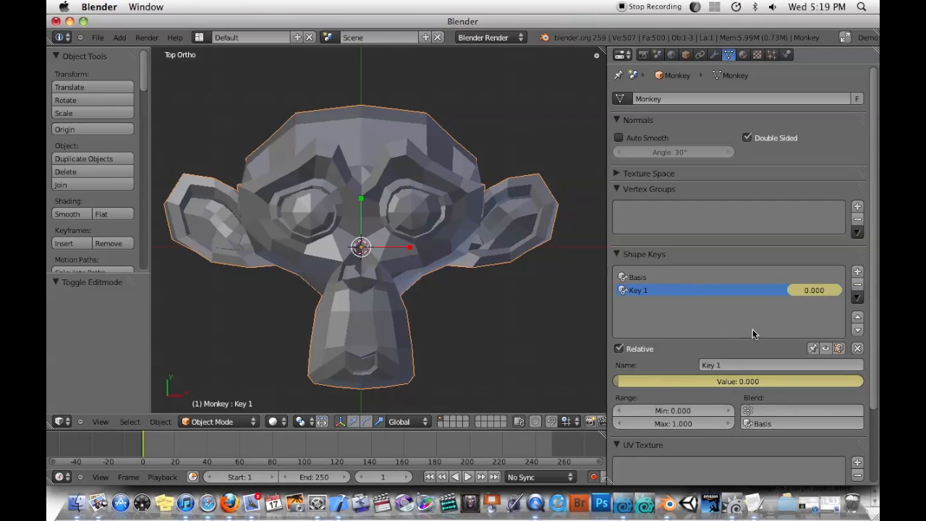
mouse_move(127, 438)
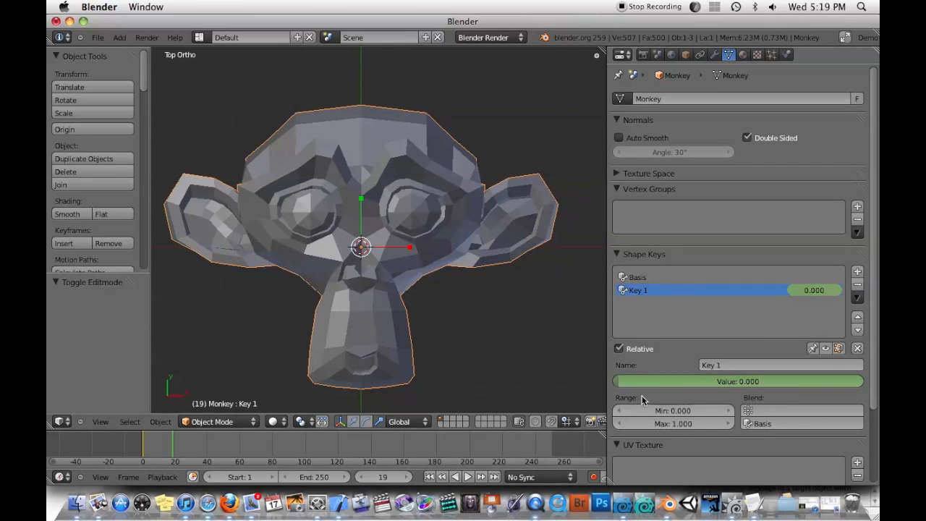
Drag the timeline playhead back to frame 0 after keyframing Key 1.
left_click_drag(623, 382, 854, 382)
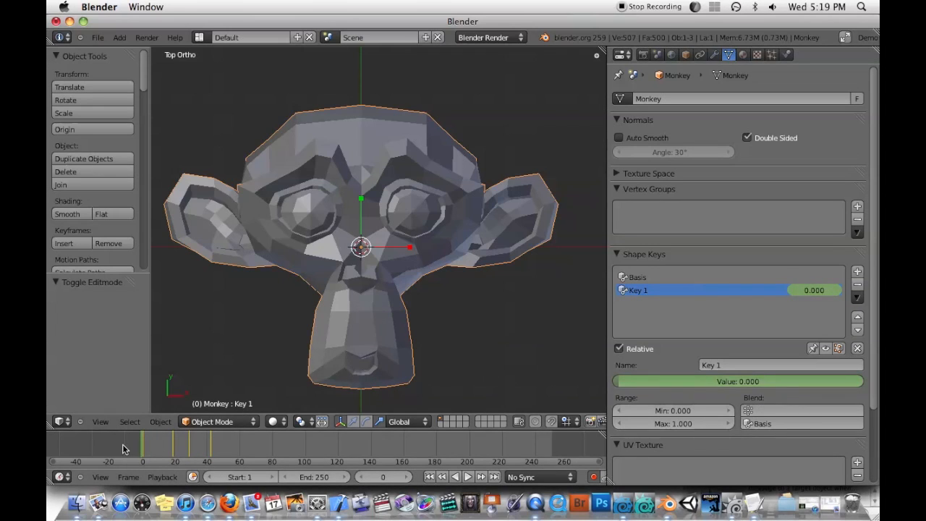
Turn the Properties area into a Dope Sheet Action Editor and widen it.
left_click(205, 451)
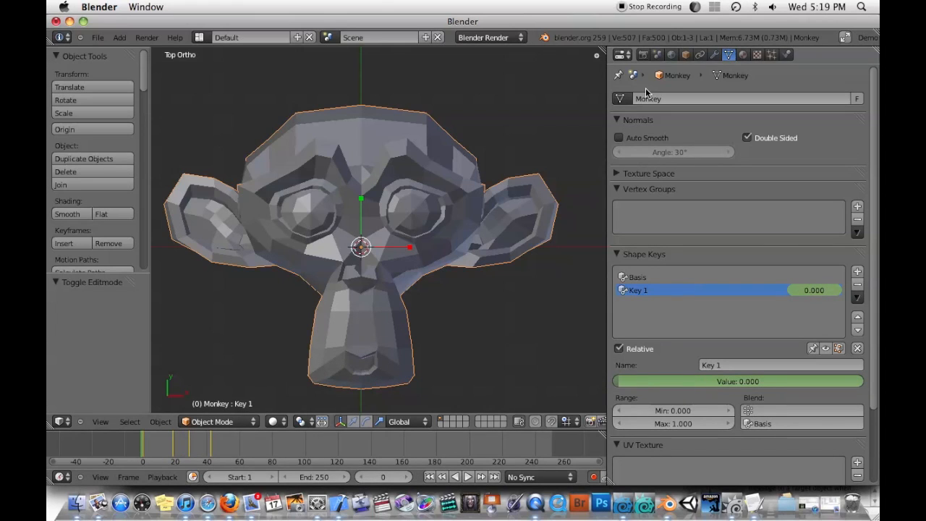
left_click(621, 54)
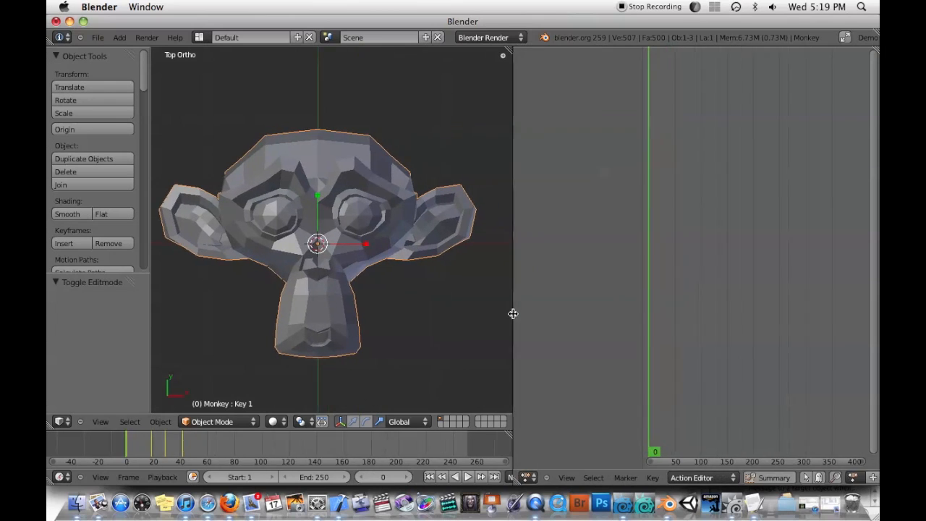
left_click_drag(512, 314, 447, 309)
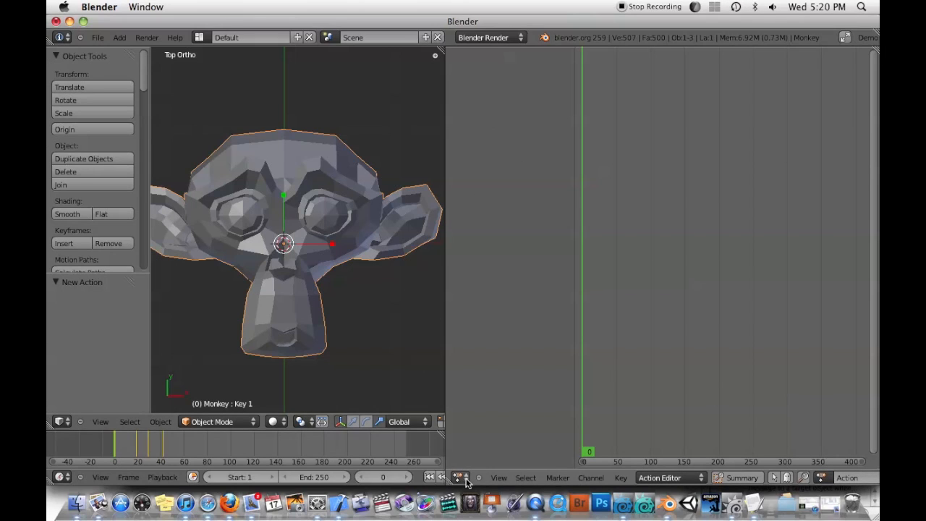
left_click(461, 478)
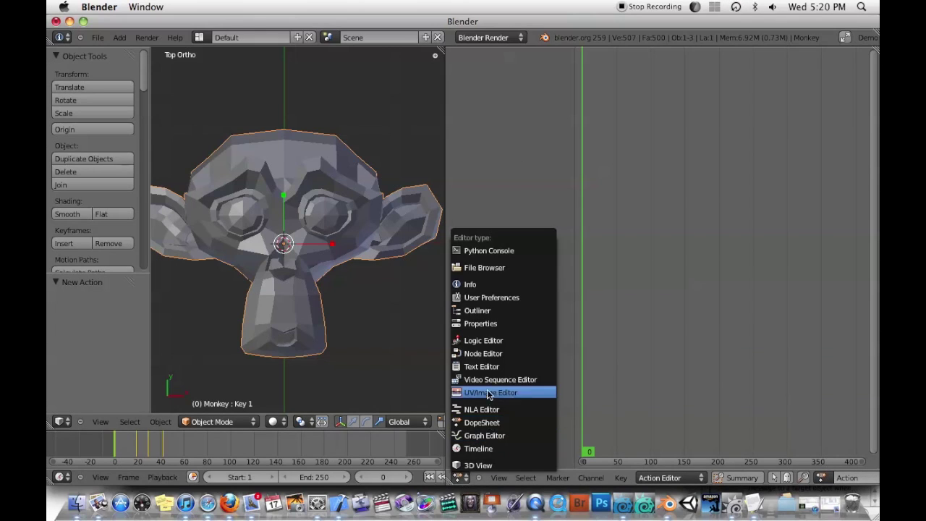
left_click(491, 392)
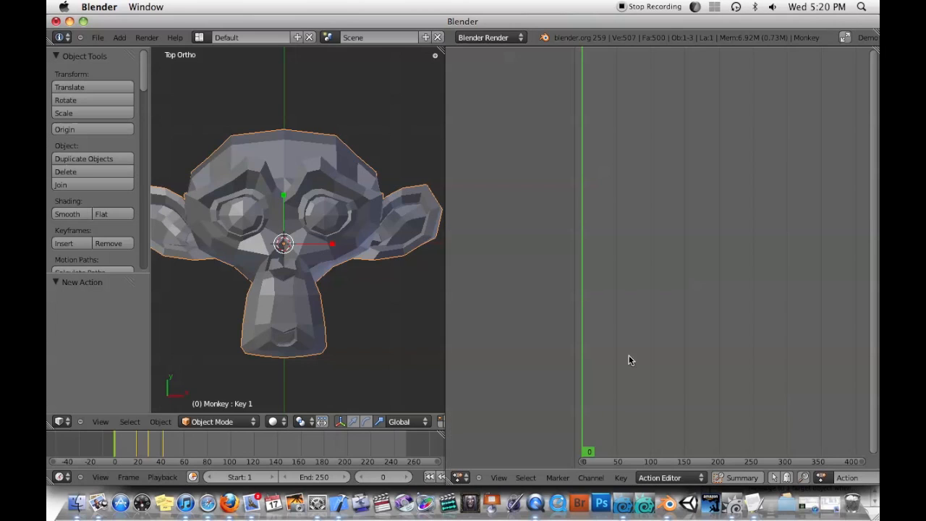
left_click(465, 477)
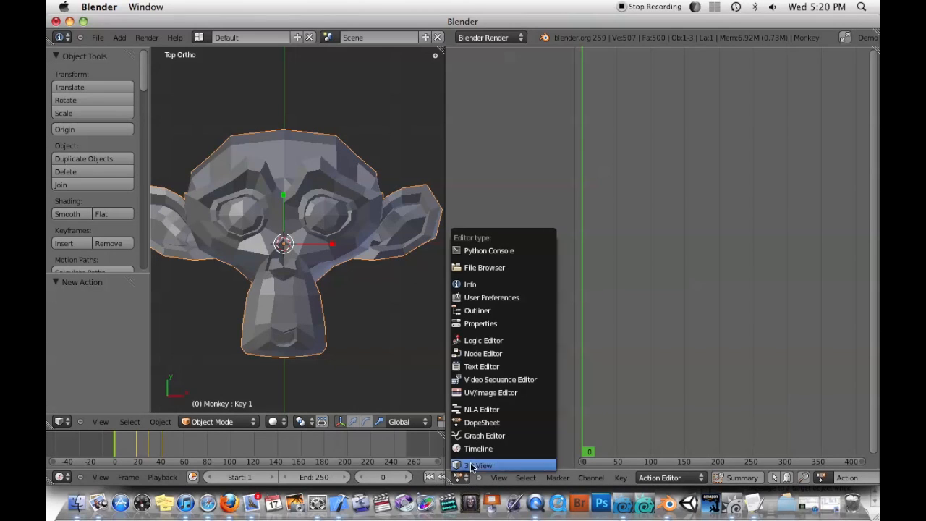
mouse_move(470, 284)
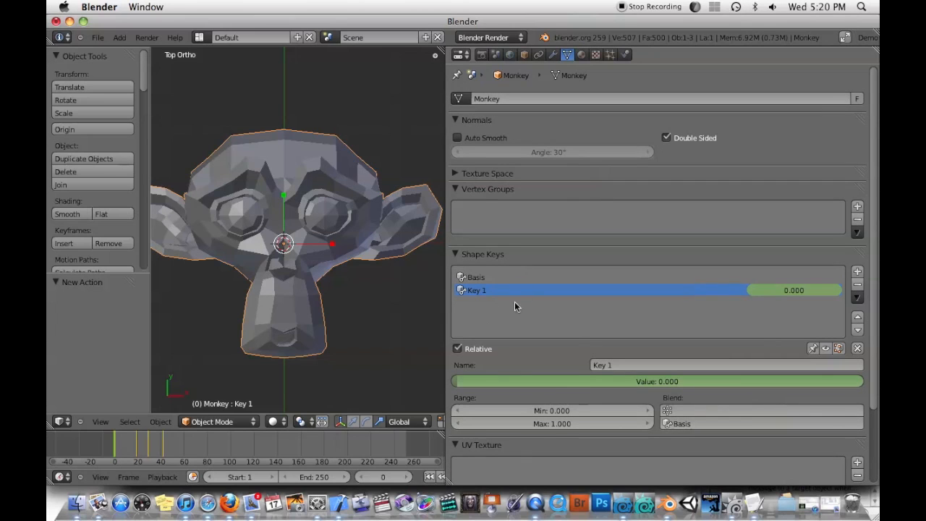
left_click(188, 455)
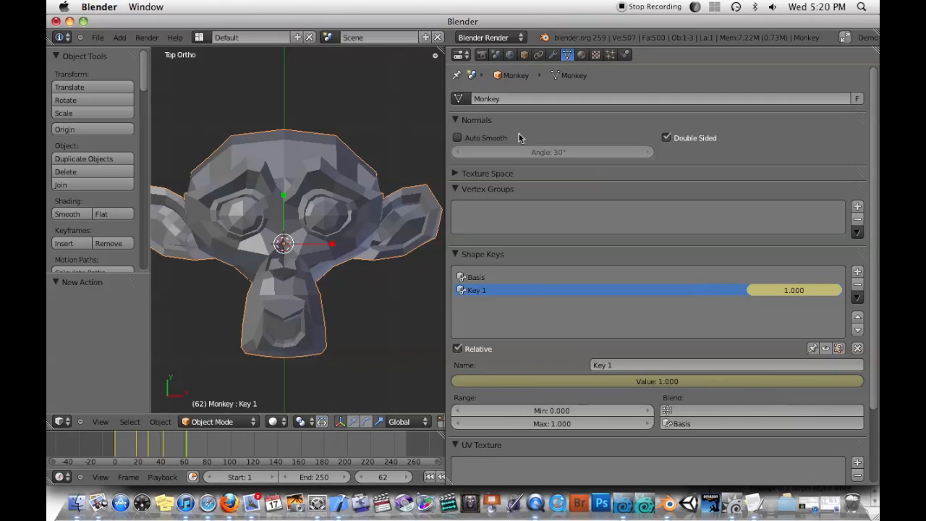
left_click(458, 55)
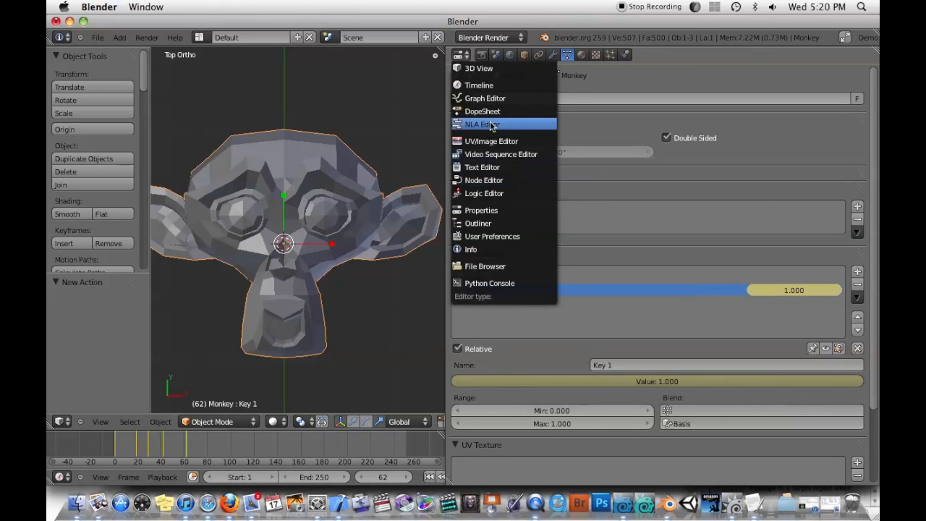
left_click(480, 124)
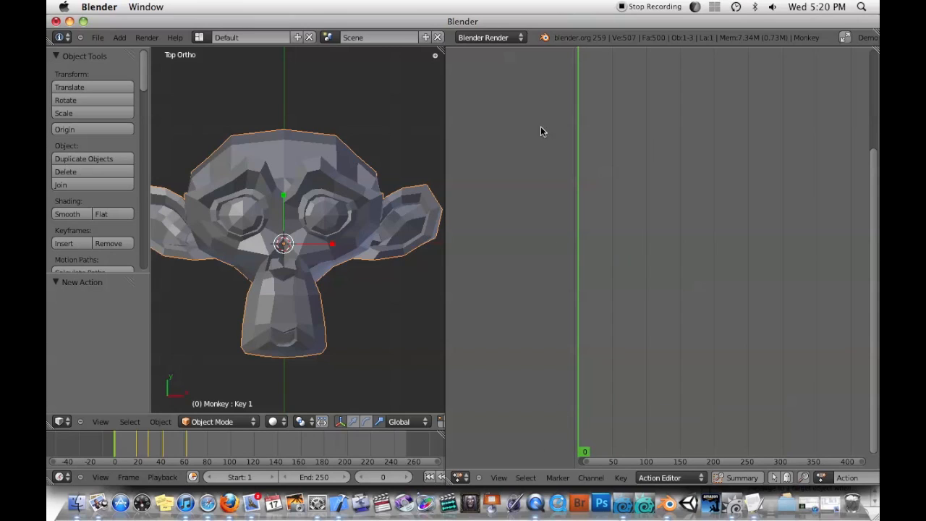
mouse_move(706, 448)
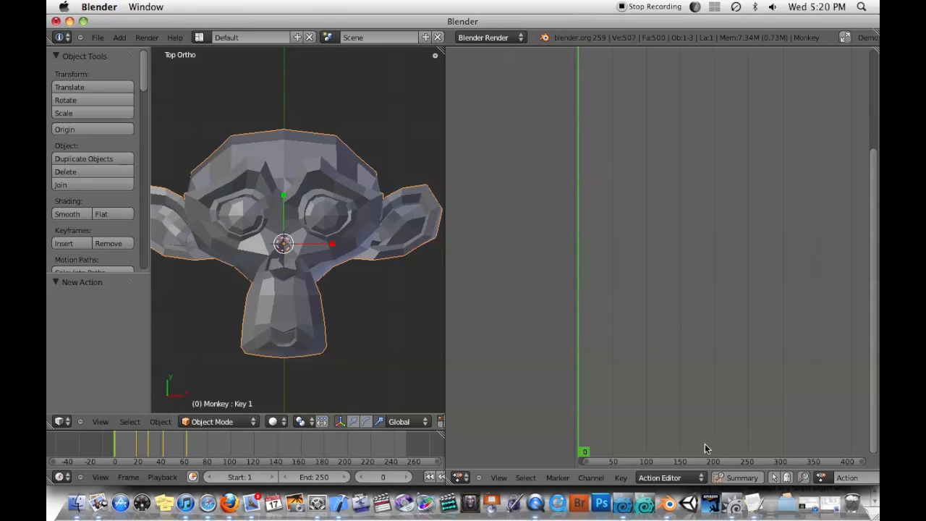
mouse_move(451, 325)
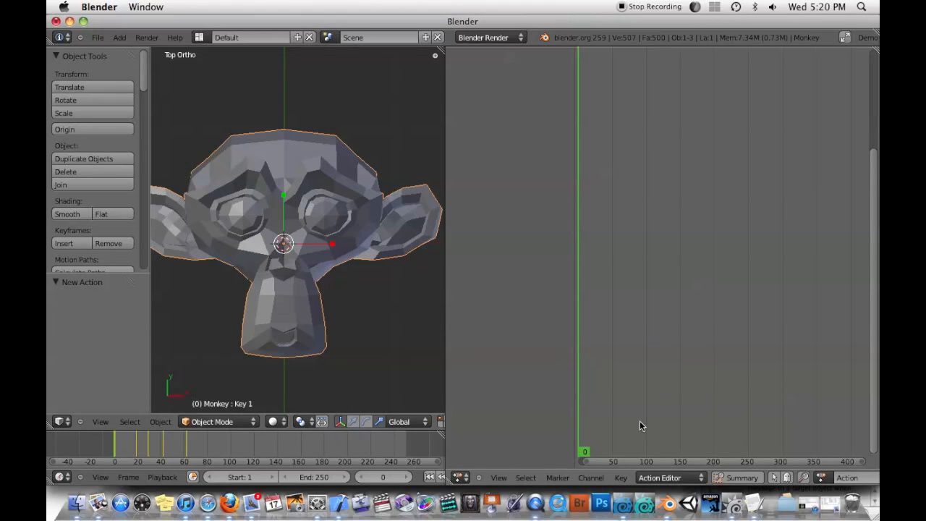
Switch the editor to Dope Sheet, expand Key 1's value channel, and select its keyframes.
left_click(670, 478)
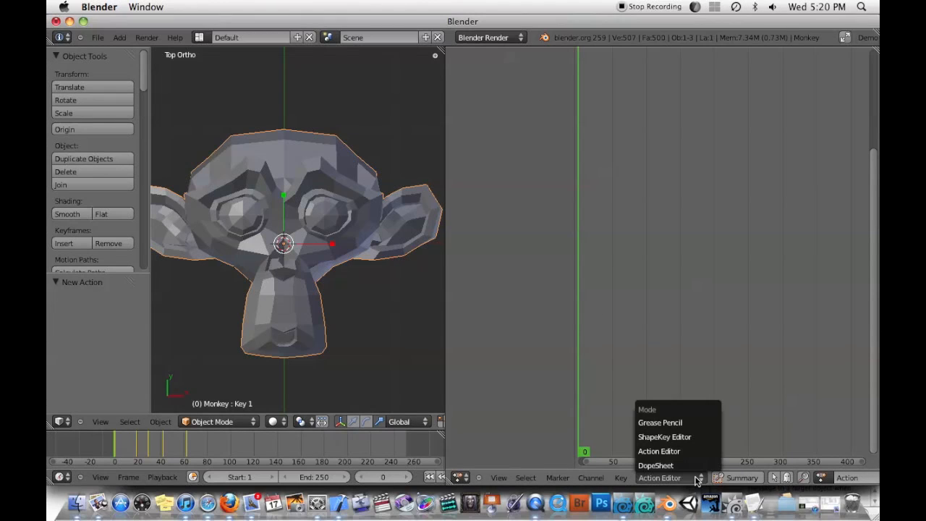
mouse_move(656, 466)
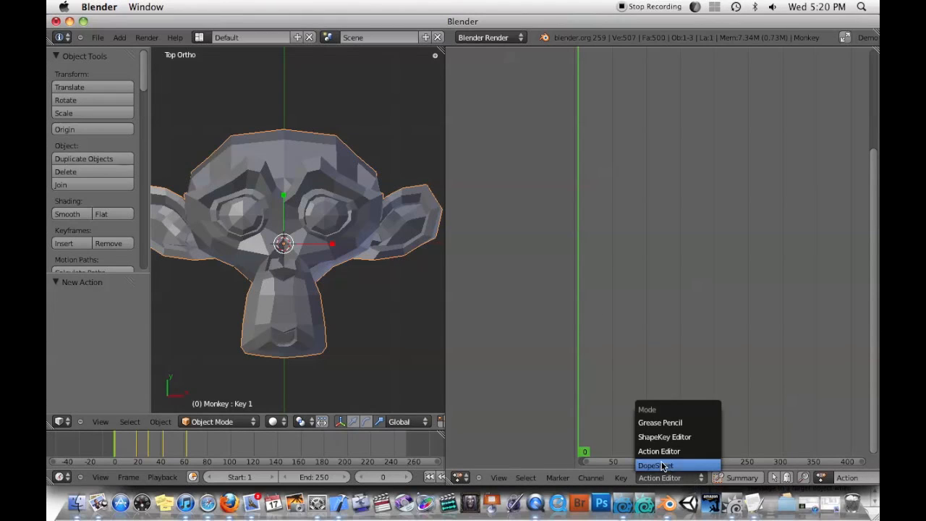
left_click(662, 465)
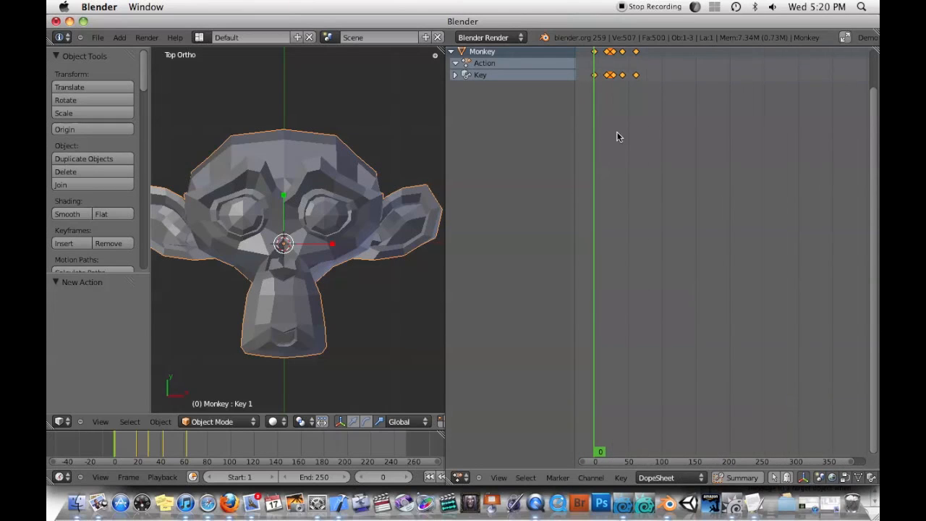
left_click(455, 75)
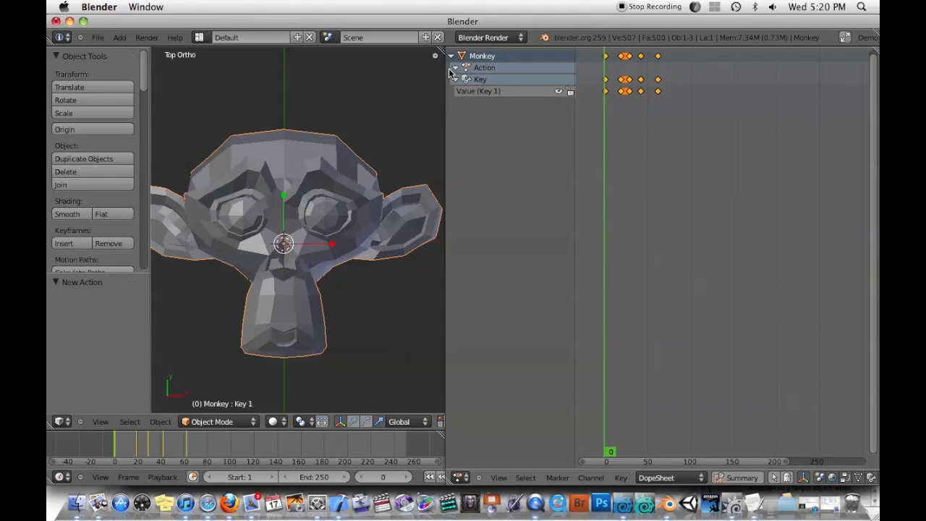
left_click(482, 67)
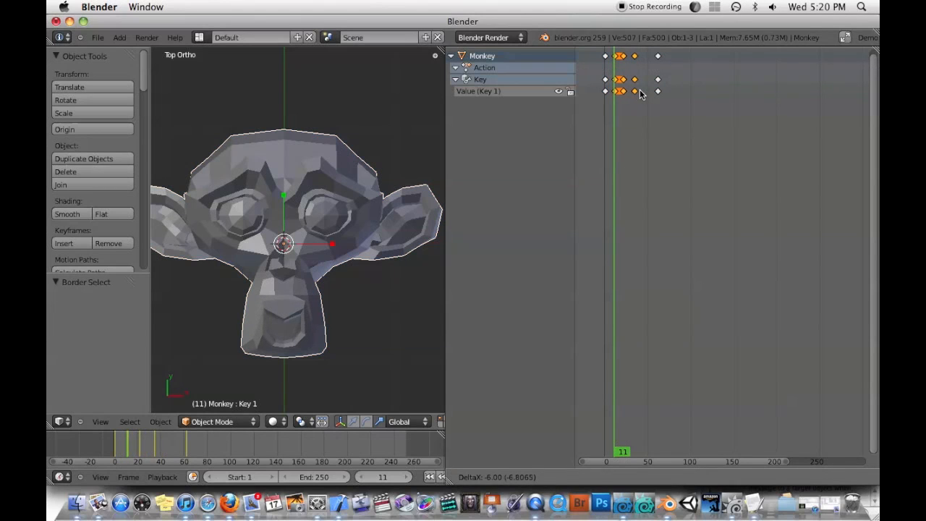
Drag the selected Key 1 keyframes along the frame axis to earlier frames.
left_click_drag(621, 91, 643, 91)
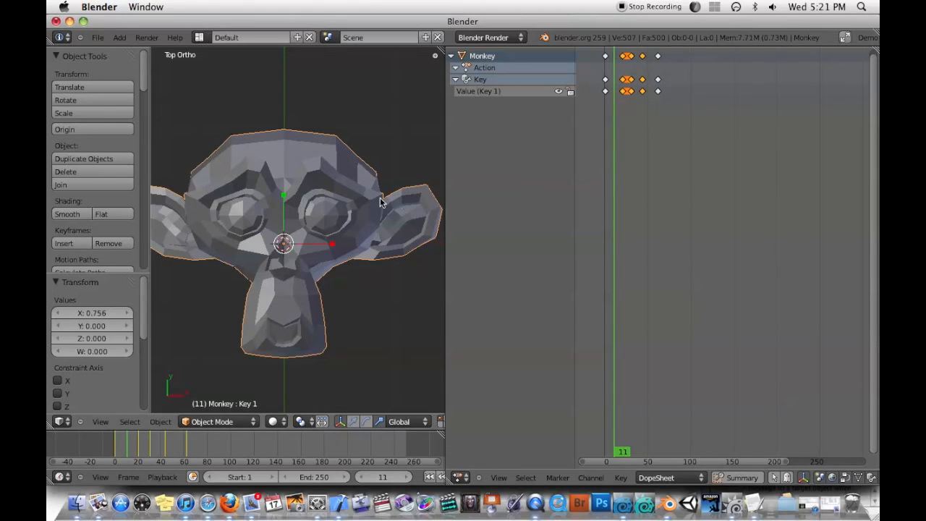
mouse_move(330, 195)
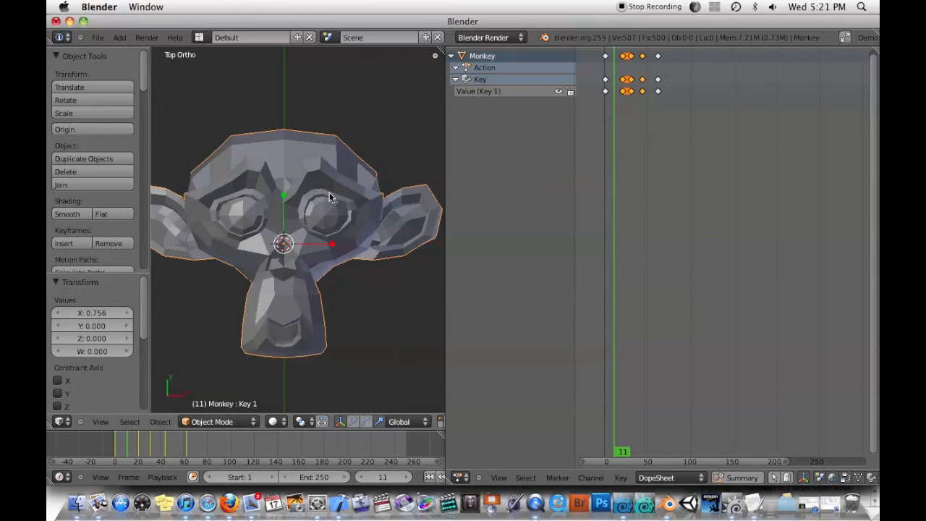